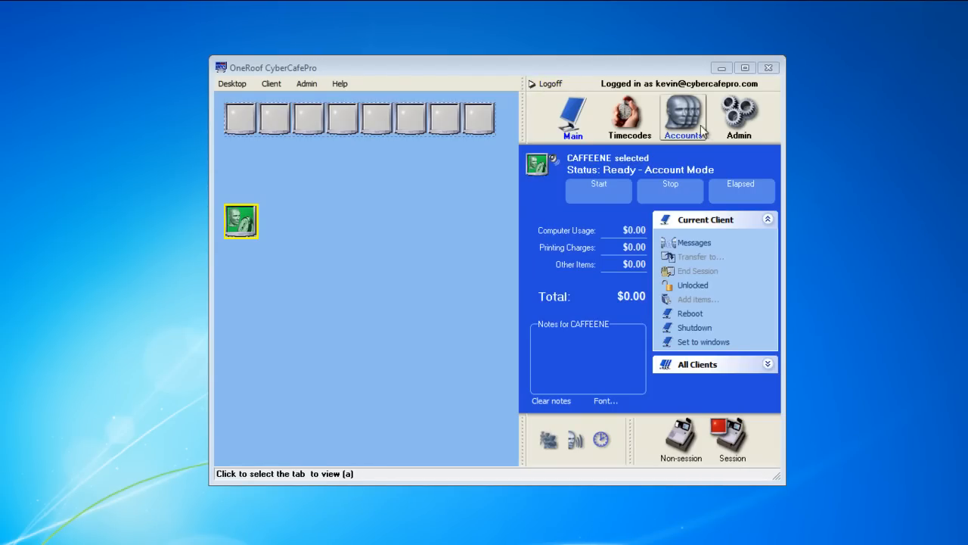
Step: Go to the Admin screen and expand its Setup section
{"action": "left_click", "coordinate": [739, 118]}
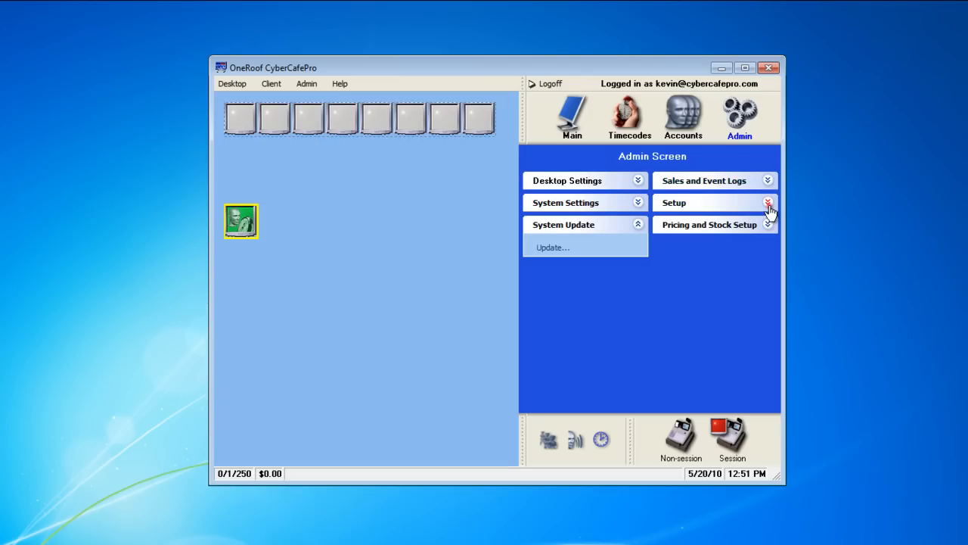
{"action": "left_click", "coordinate": [766, 203]}
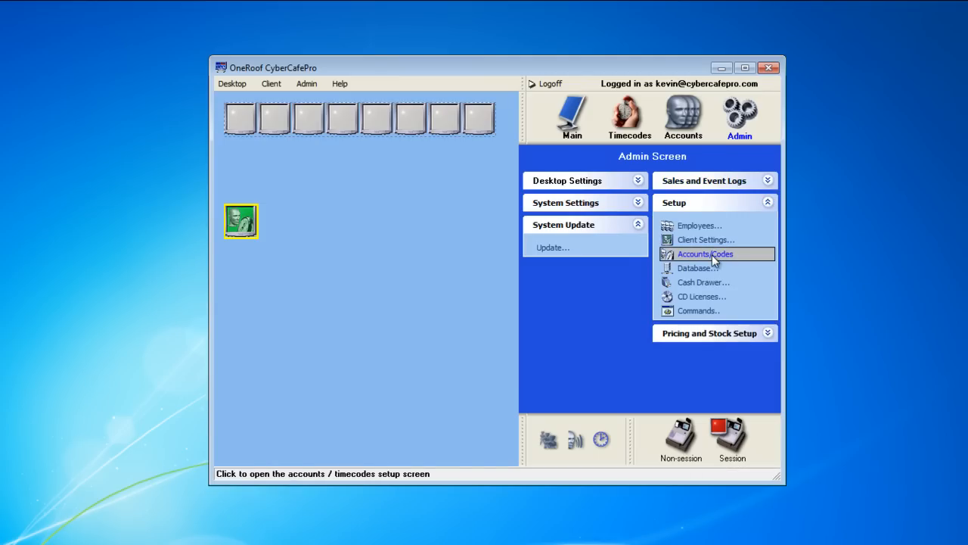
Step: In Accounts/Codes setup, enable 'Allow user to modify when logging in to client' and save
{"action": "left_click", "coordinate": [707, 254]}
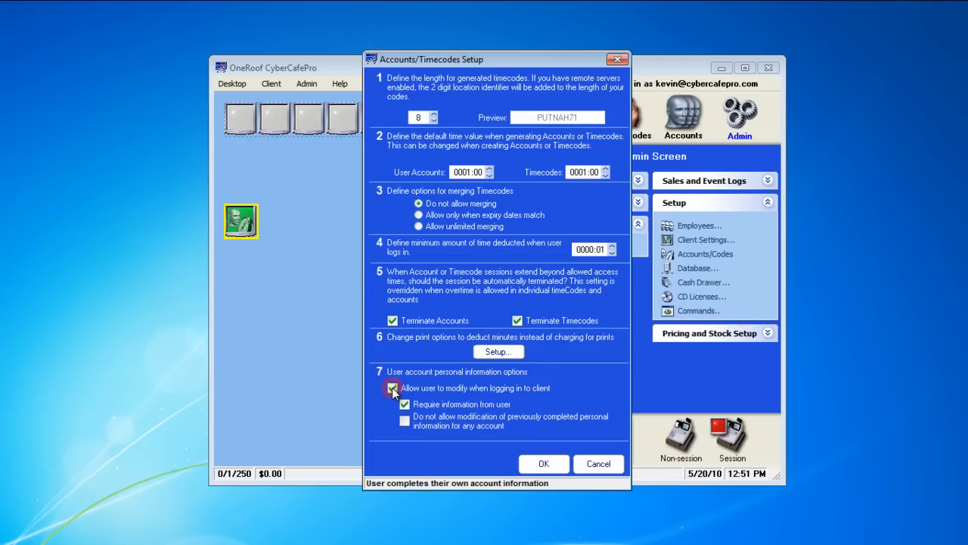
{"action": "left_click", "coordinate": [544, 463]}
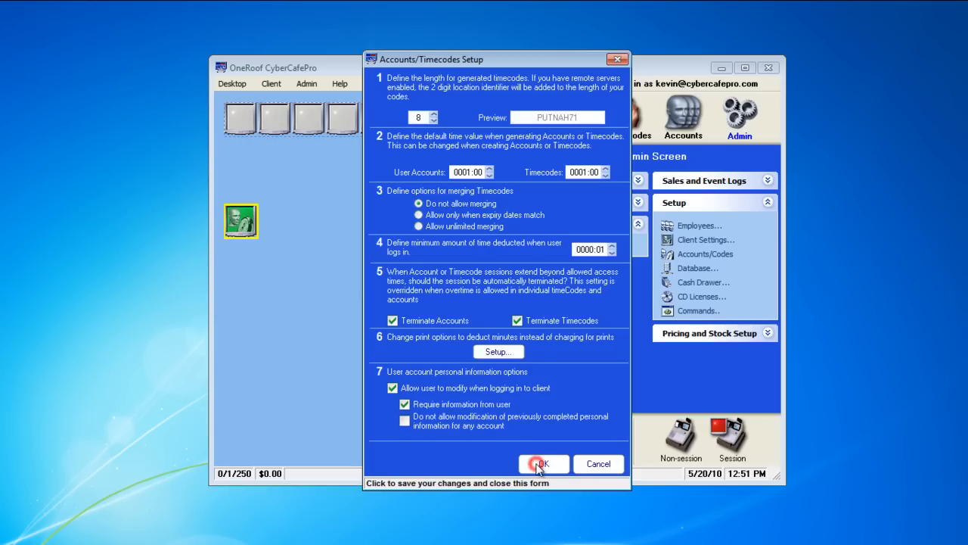
{"action": "left_click", "coordinate": [542, 463]}
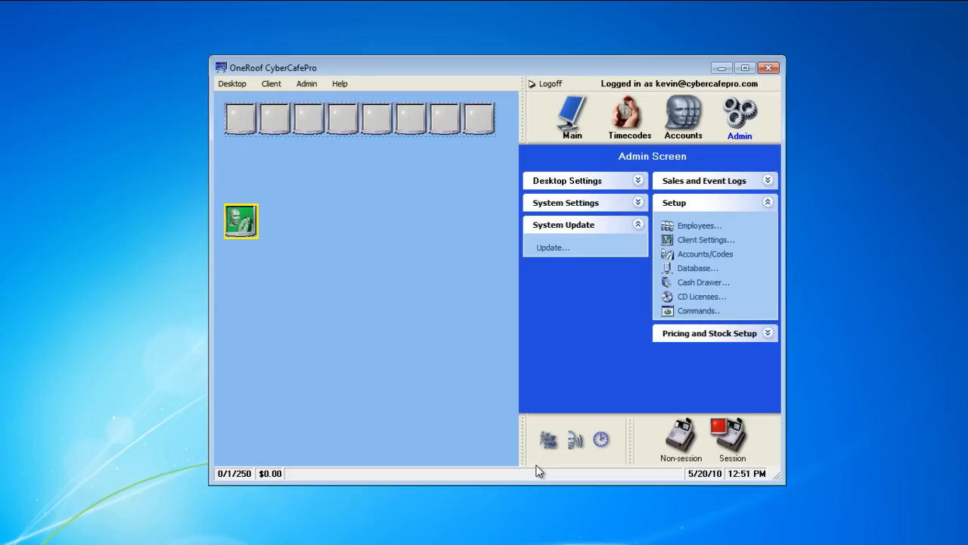
{"action": "mouse_move", "coordinate": [705, 254]}
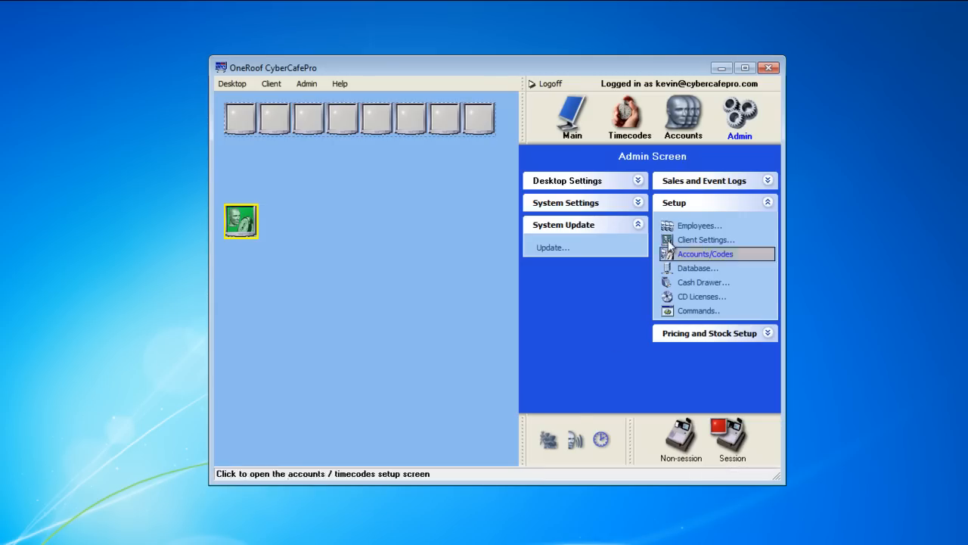
Step: Create a new account with username 'kevin' and save it from the Accounts list
{"action": "left_click", "coordinate": [705, 254]}
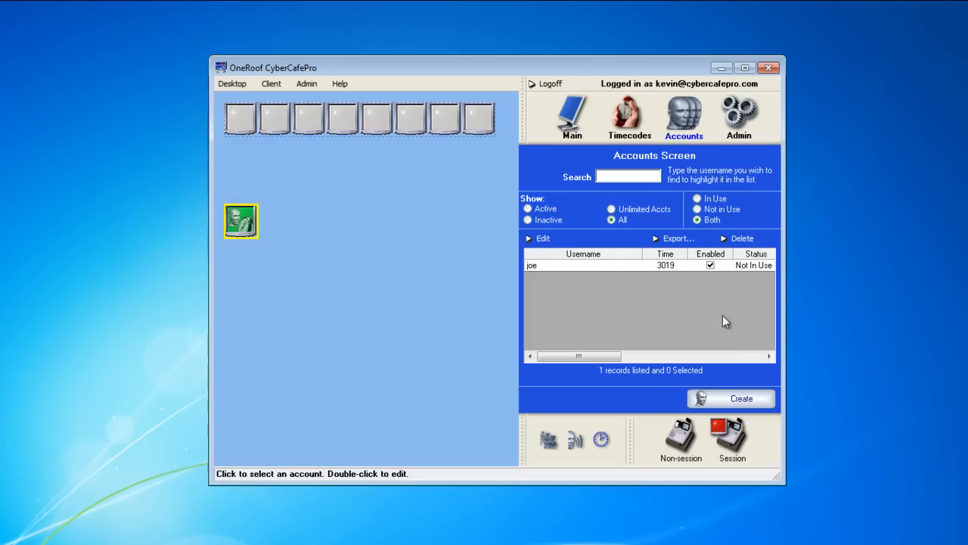
{"action": "left_click", "coordinate": [730, 398]}
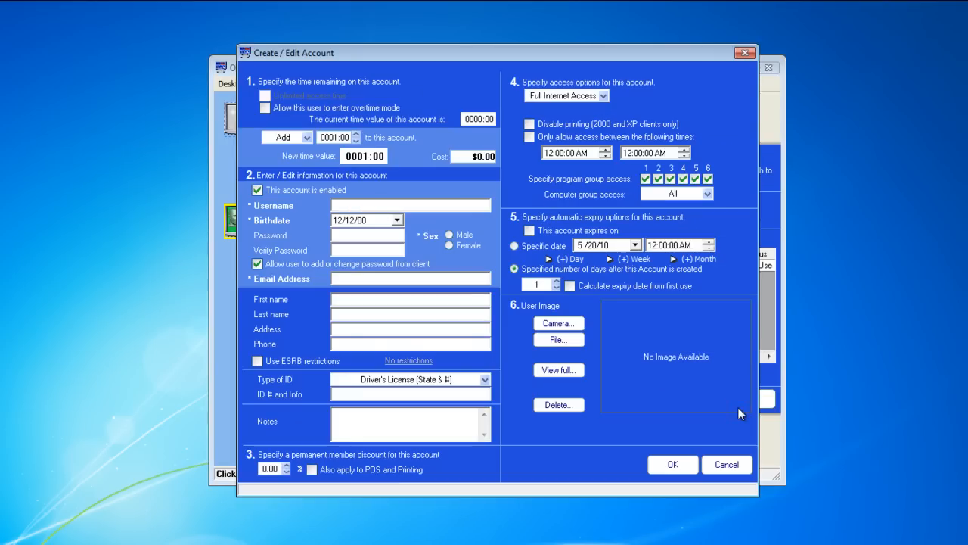
{"action": "mouse_move", "coordinate": [502, 206]}
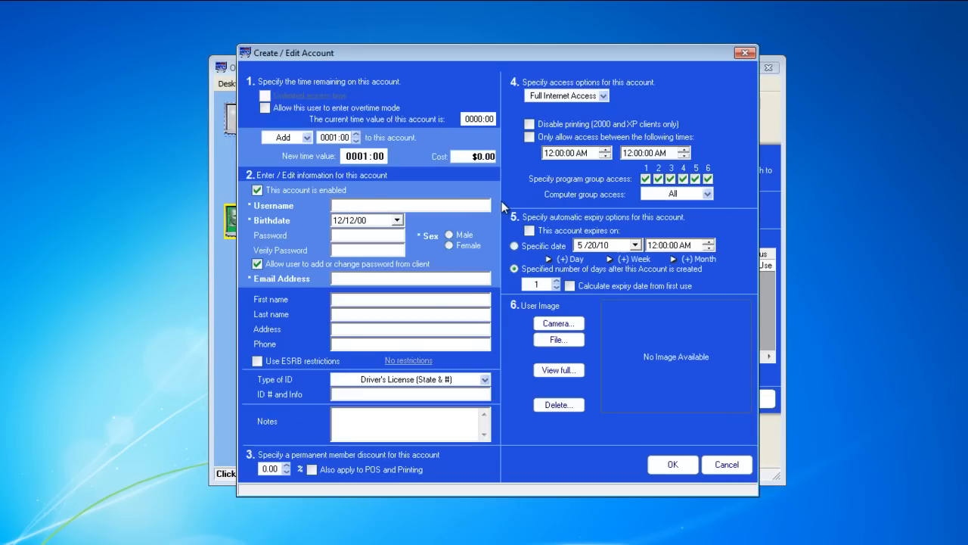
{"action": "left_click", "coordinate": [412, 206]}
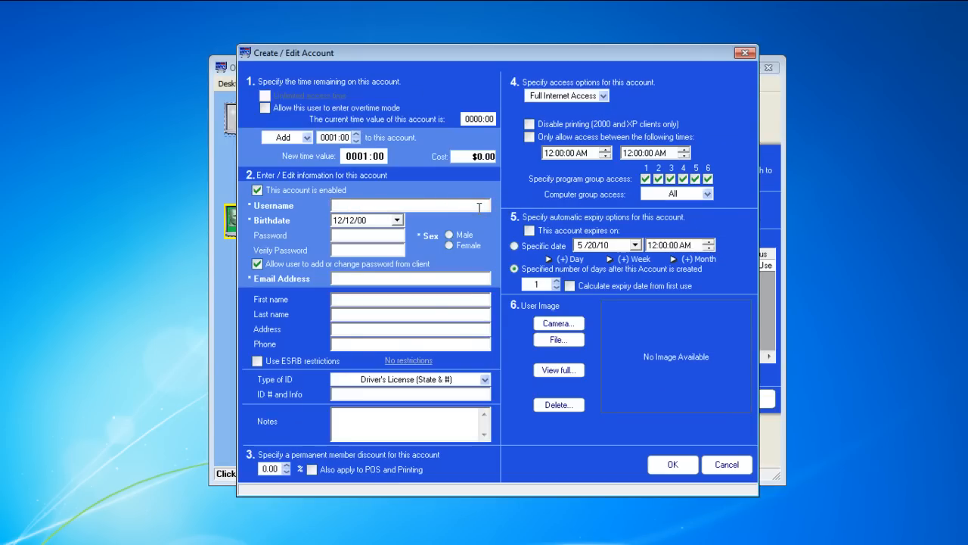
{"action": "type", "text": "kevin"}
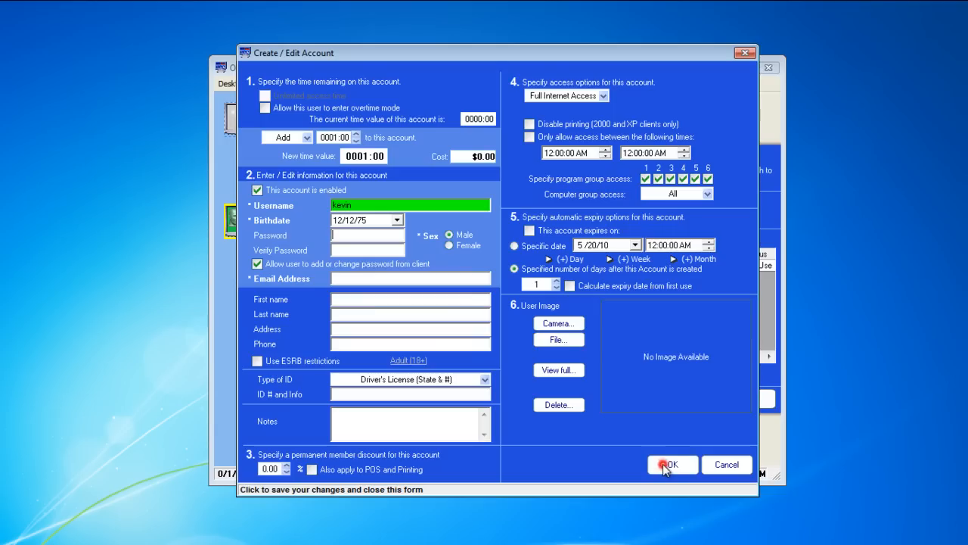
{"action": "left_click", "coordinate": [673, 464]}
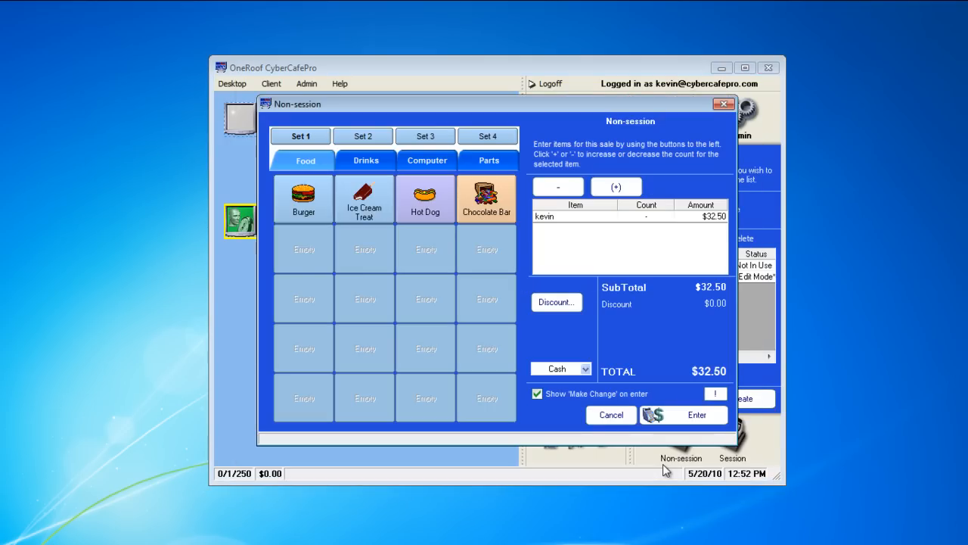
{"action": "mouse_move", "coordinate": [690, 418]}
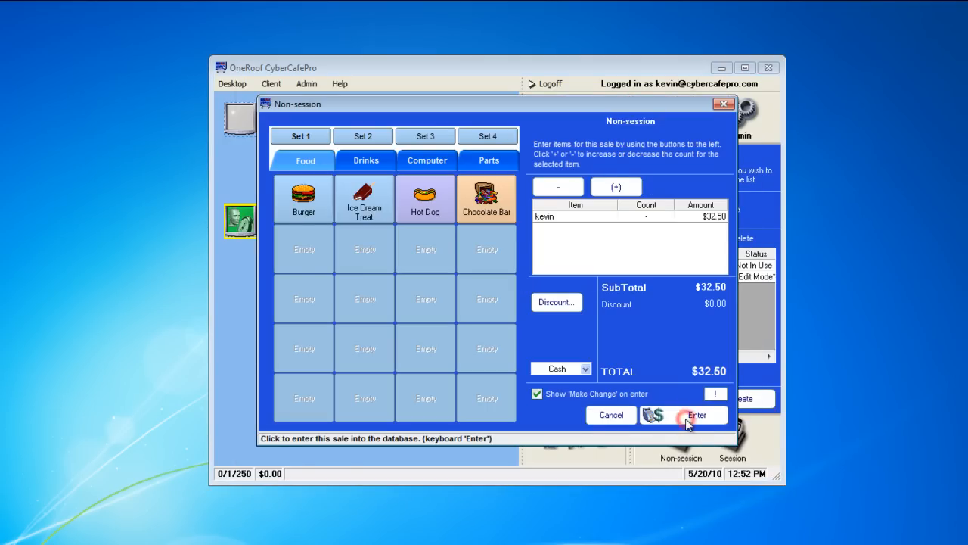
Step: Enter the $32.50 non-session sale for the kevin account
{"action": "left_click", "coordinate": [698, 415]}
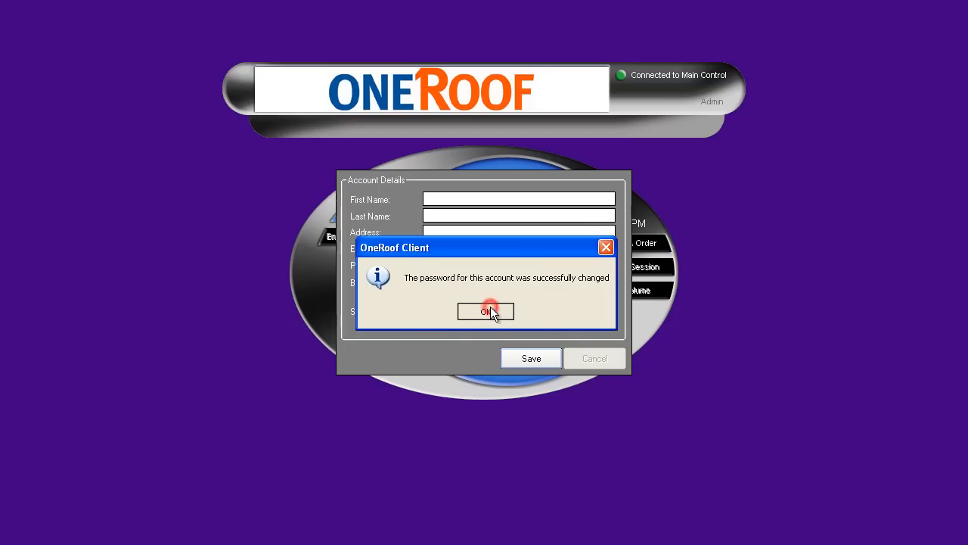
{"action": "left_click", "coordinate": [486, 312]}
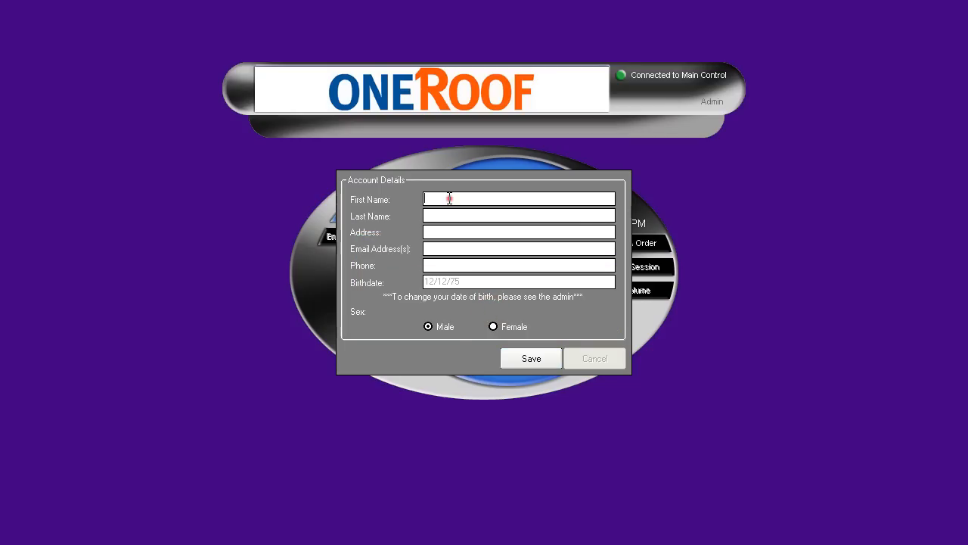
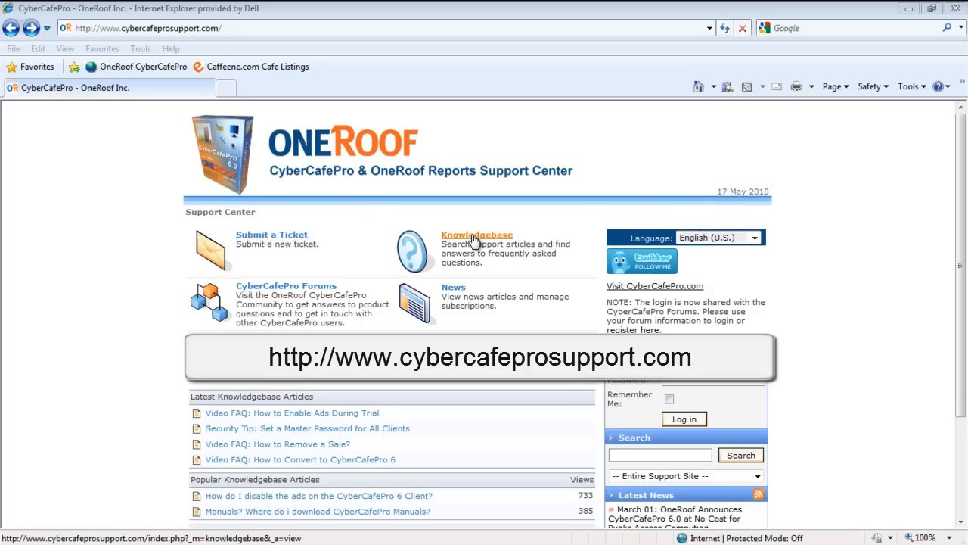
{"action": "mouse_move", "coordinate": [301, 287]}
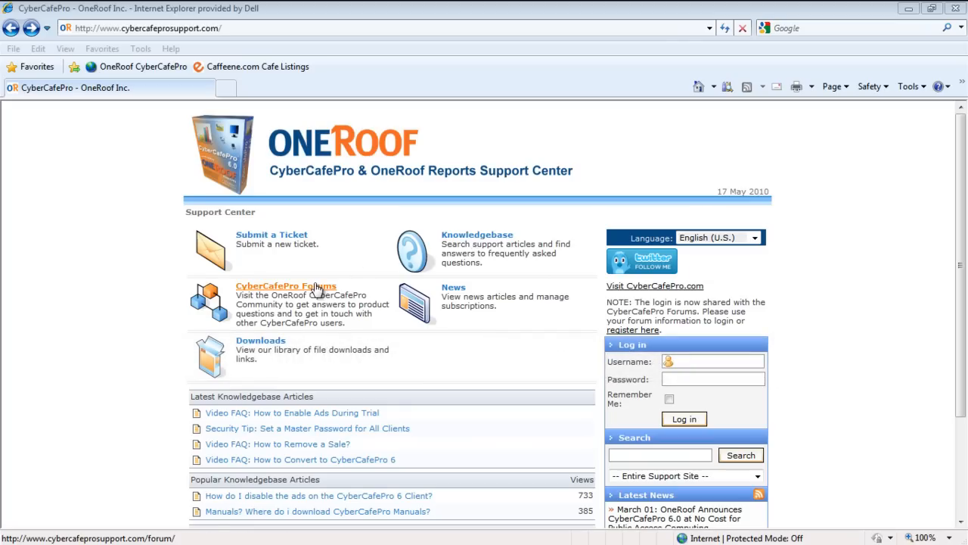
Step: Open the CyberCafePro Forums from the support site and browse the forum list
{"action": "left_click", "coordinate": [285, 284]}
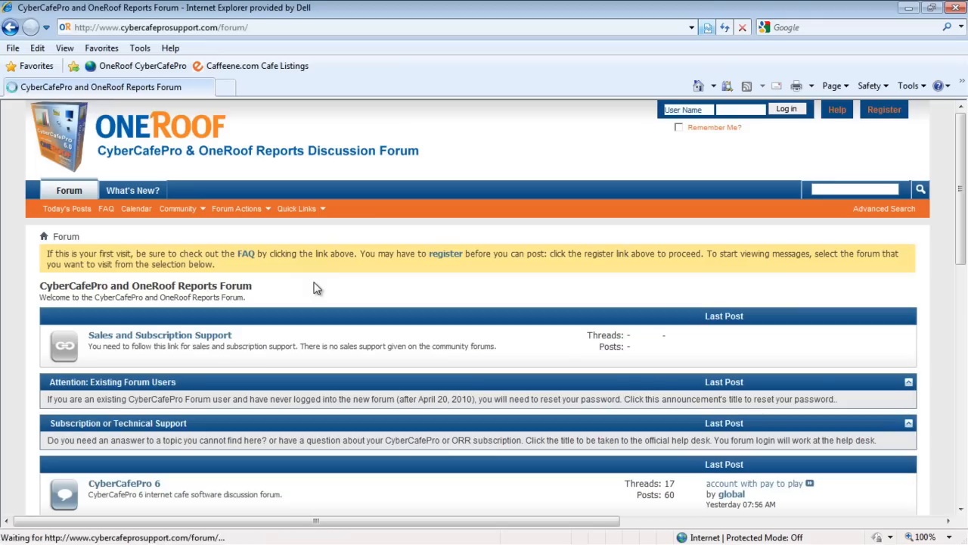
{"action": "scroll", "scroll_direction": "down", "scroll_amount": 3}
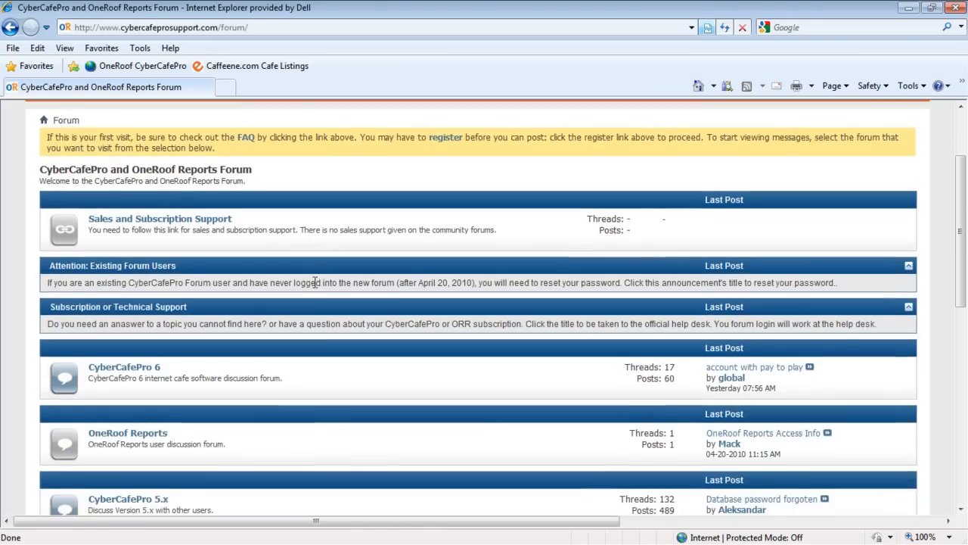
{"action": "scroll", "scroll_direction": "down", "scroll_amount": 3}
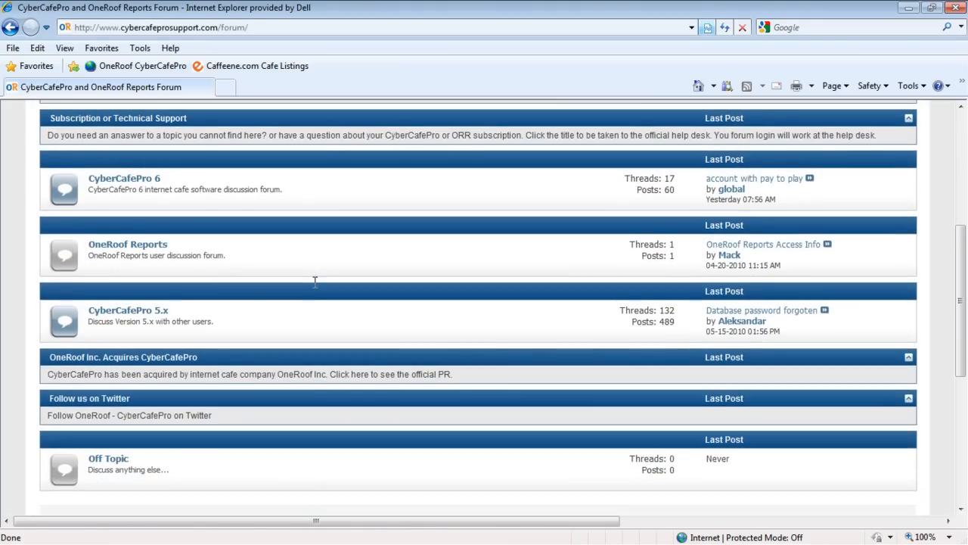